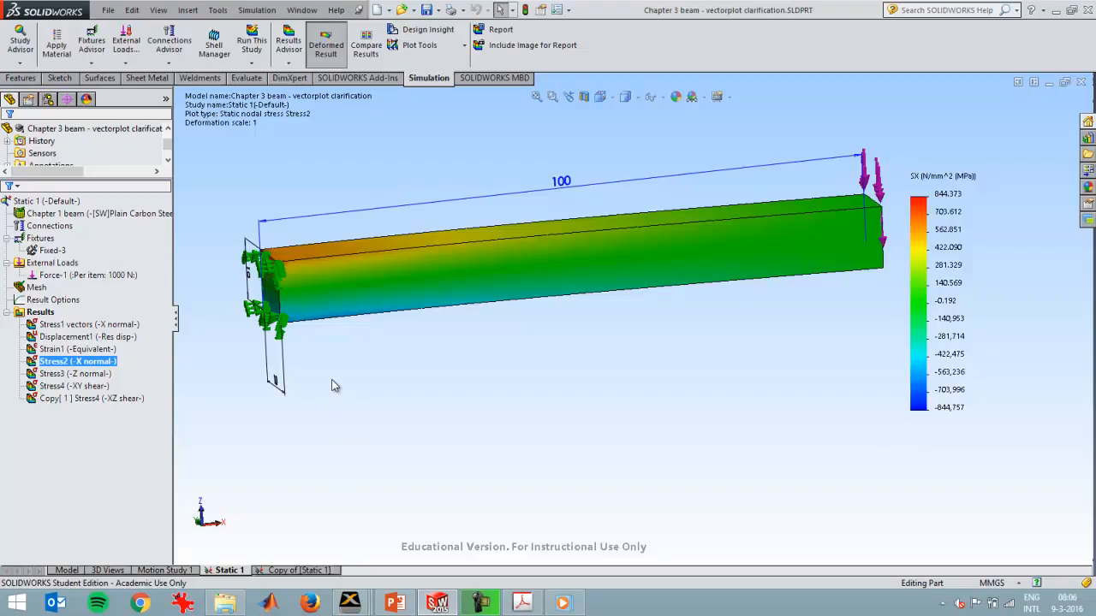
Edit the X-normal stress vector result's definition, choosing automatic deformation scale.
click(77, 349)
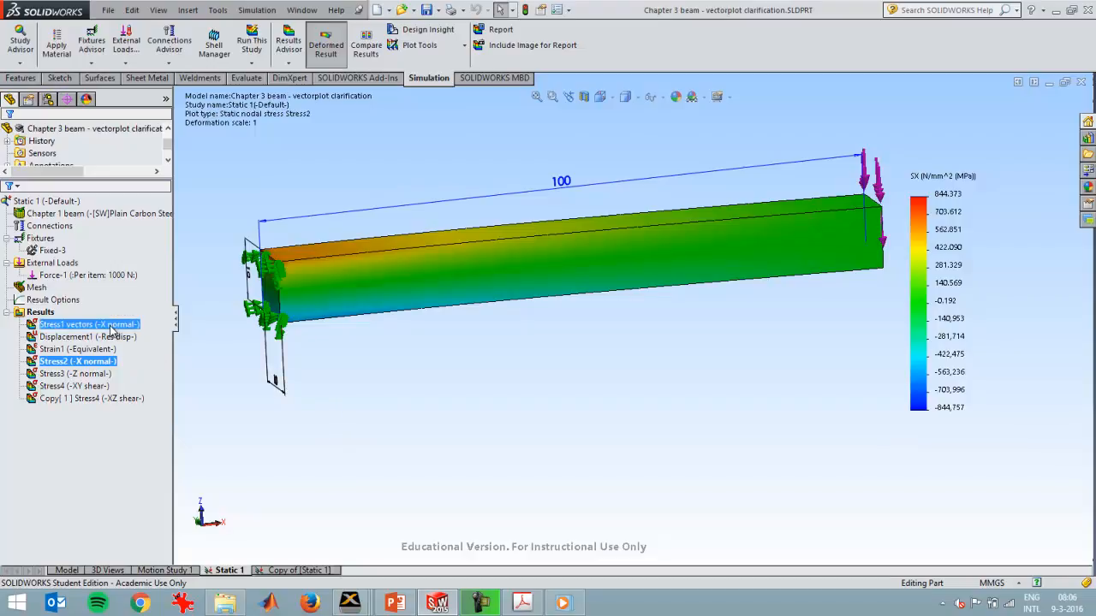
right_click(77, 360)
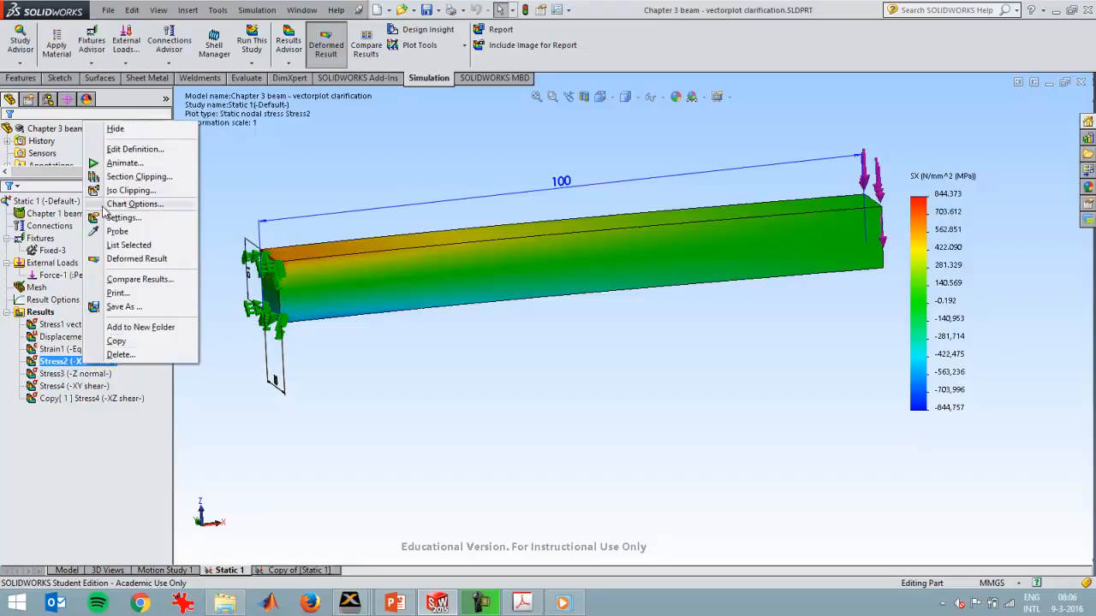
click(133, 147)
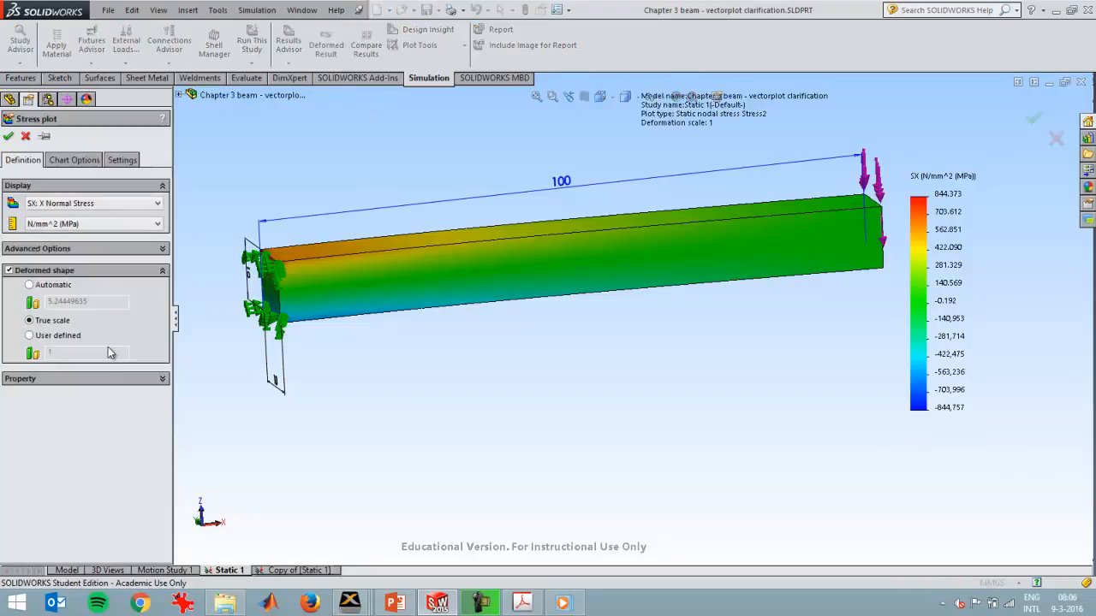
click(161, 248)
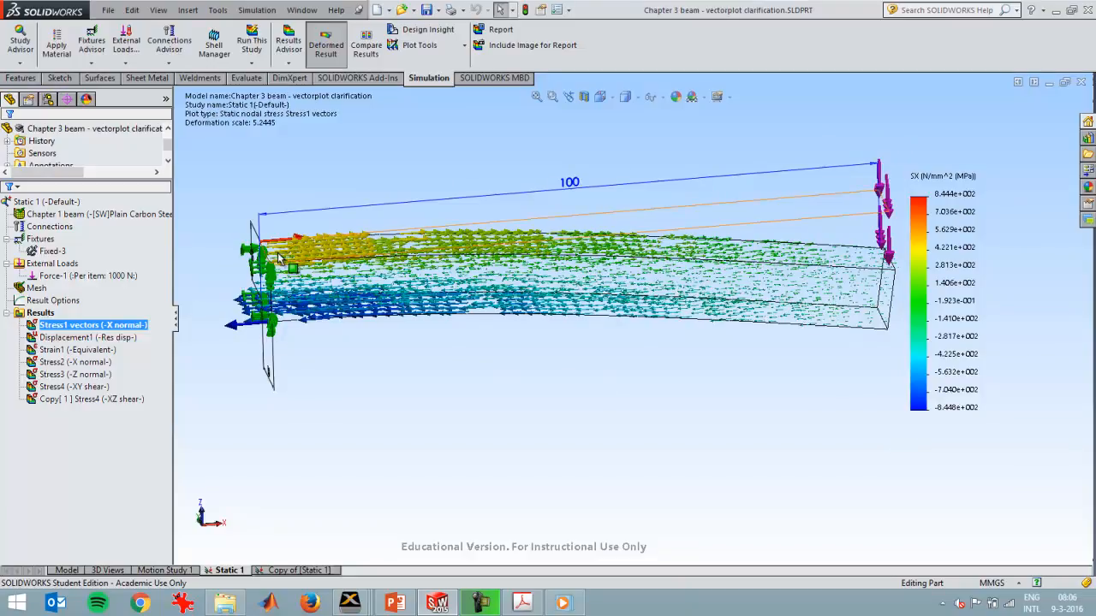
mouse_move(308, 261)
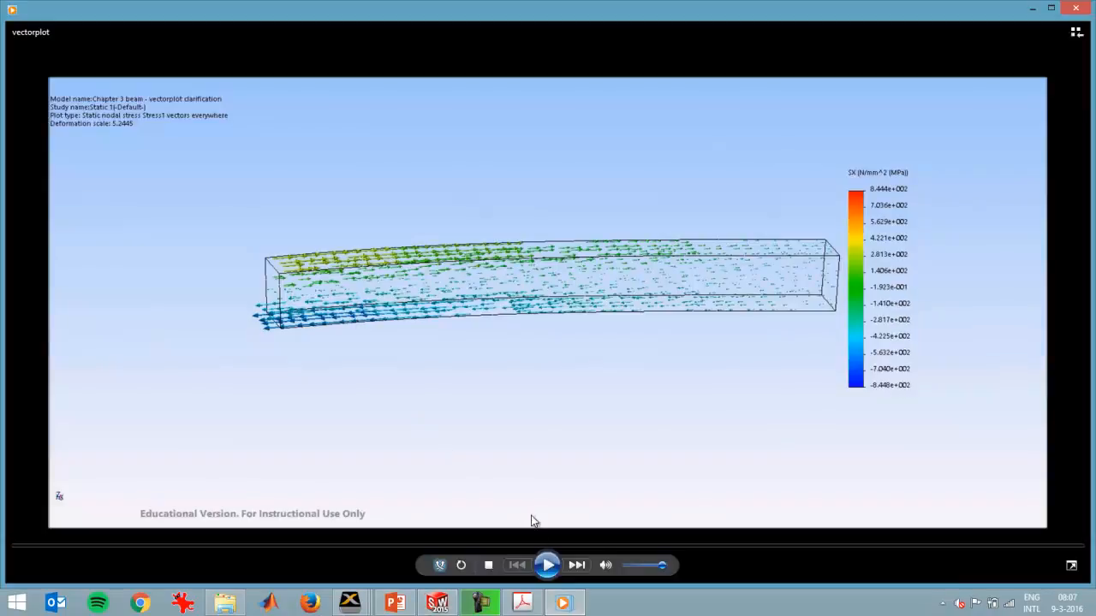
Play the vector-plot animation video through and stop it at the end.
click(548, 565)
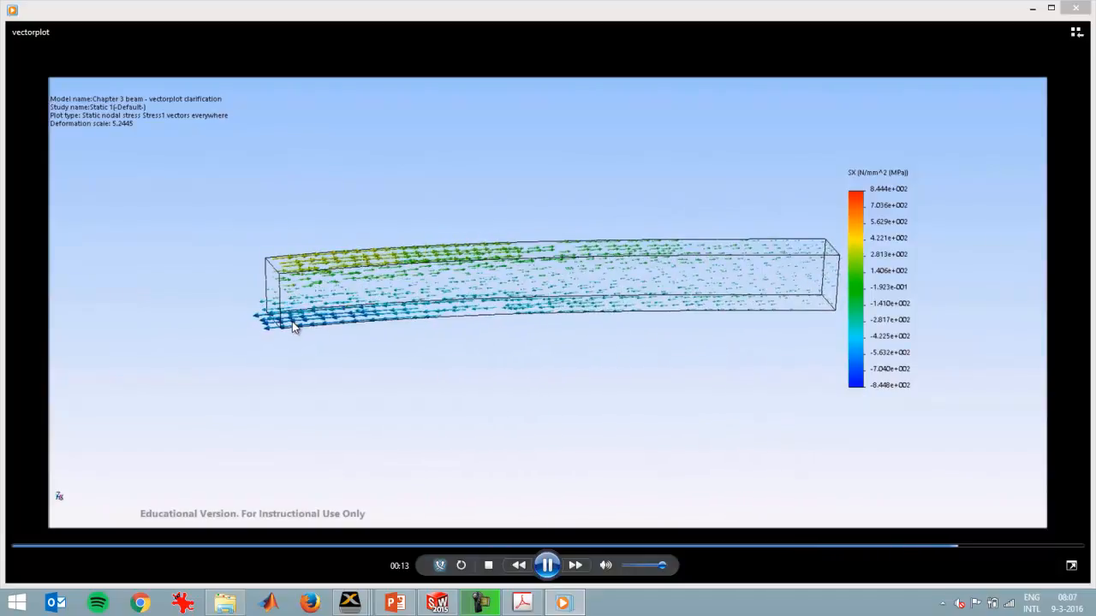
click(547, 565)
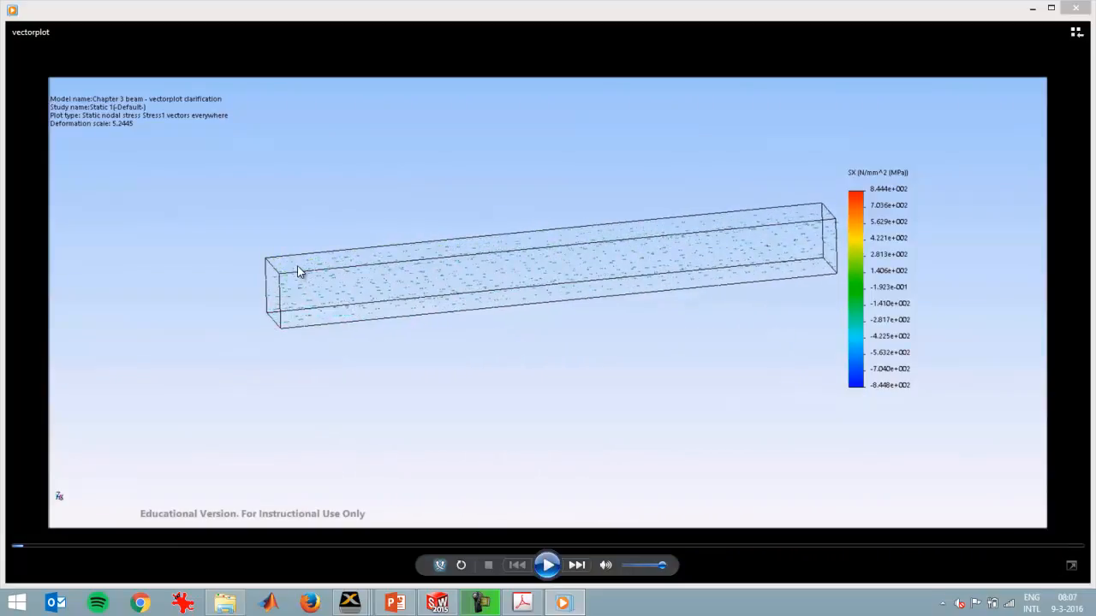